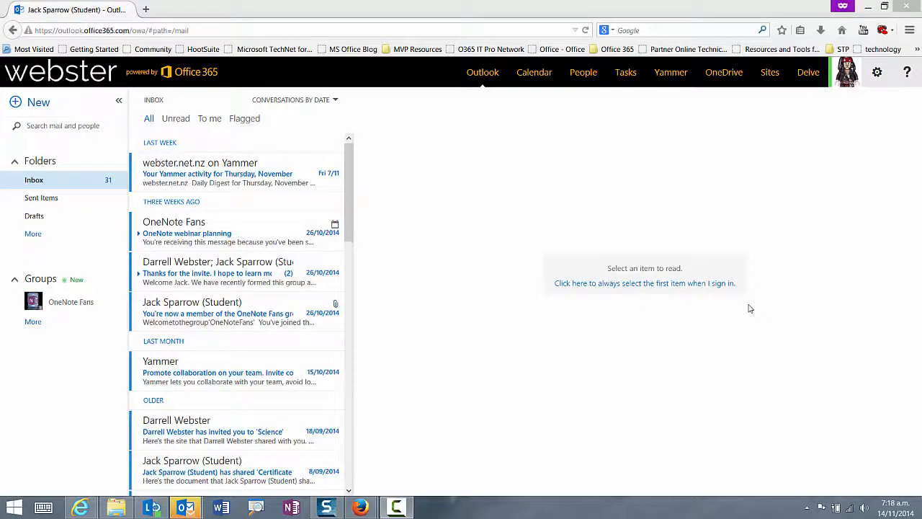
mouse_move(876, 72)
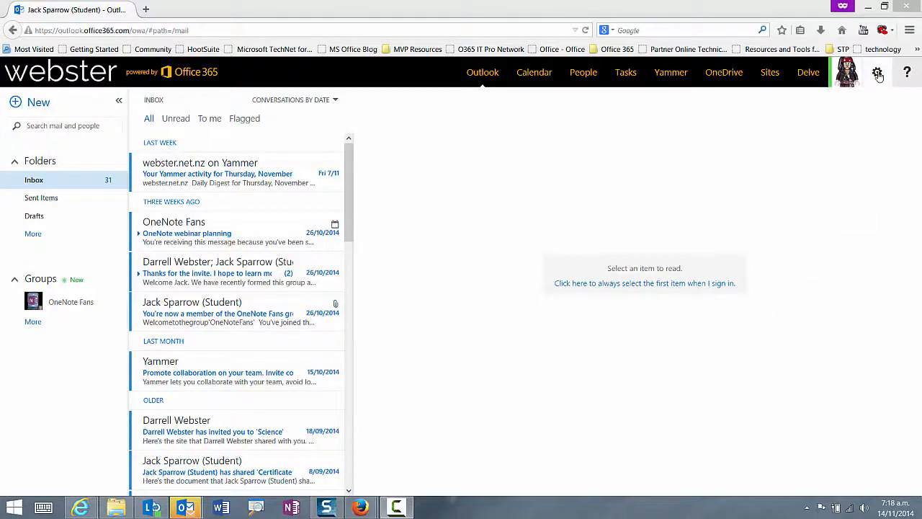
mouse_move(878, 72)
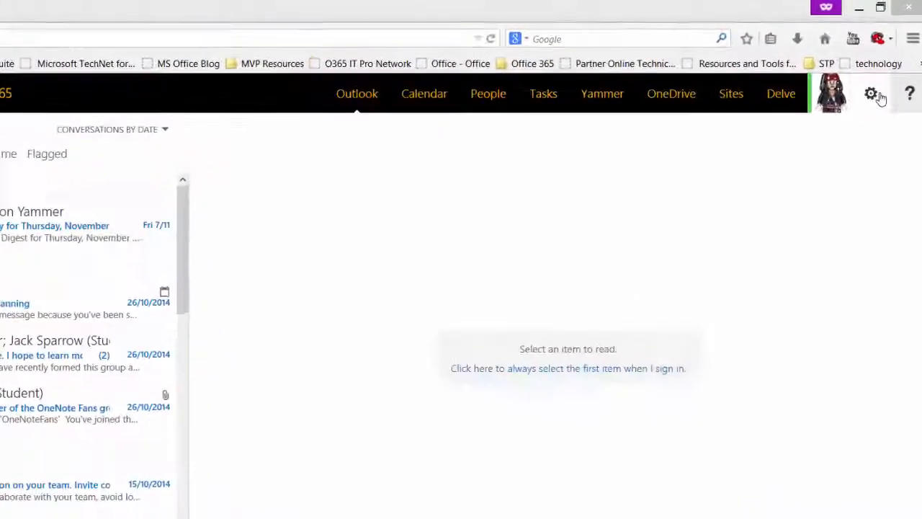
Step: Reach the Mail options page from the settings gear menu
left_click(870, 93)
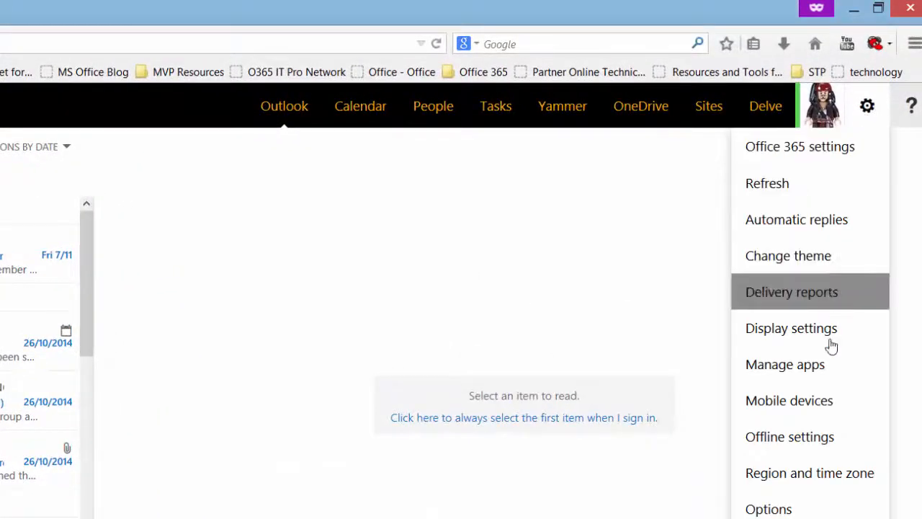
left_click(791, 292)
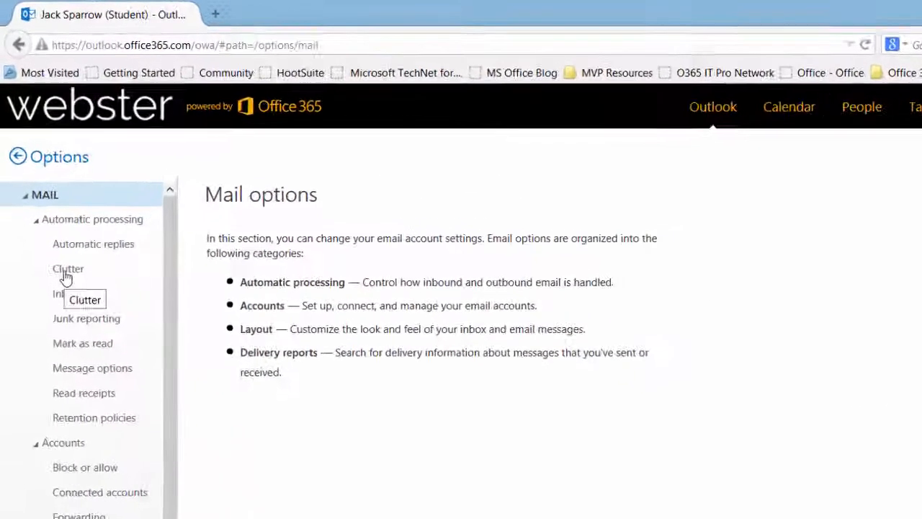
Step: Choose 'Separate items identified as Clutter' under Automatic processing and save it
left_click(68, 268)
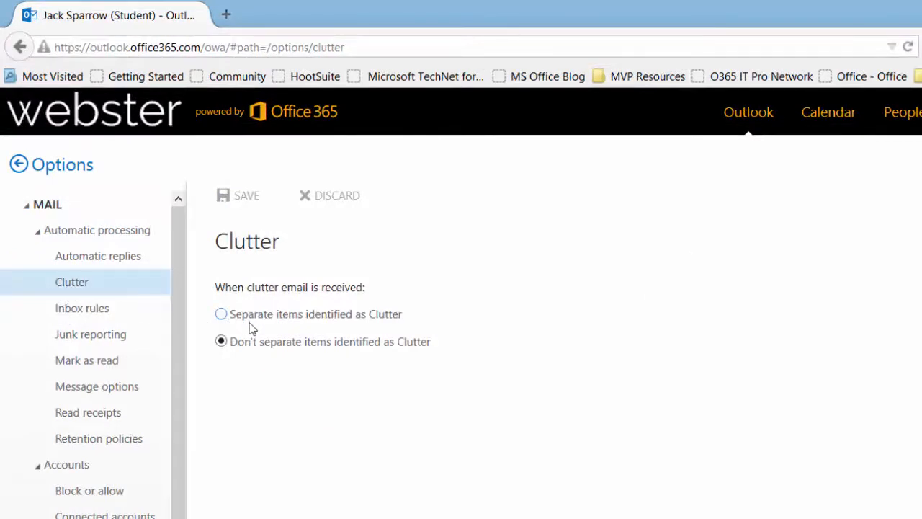
left_click(222, 314)
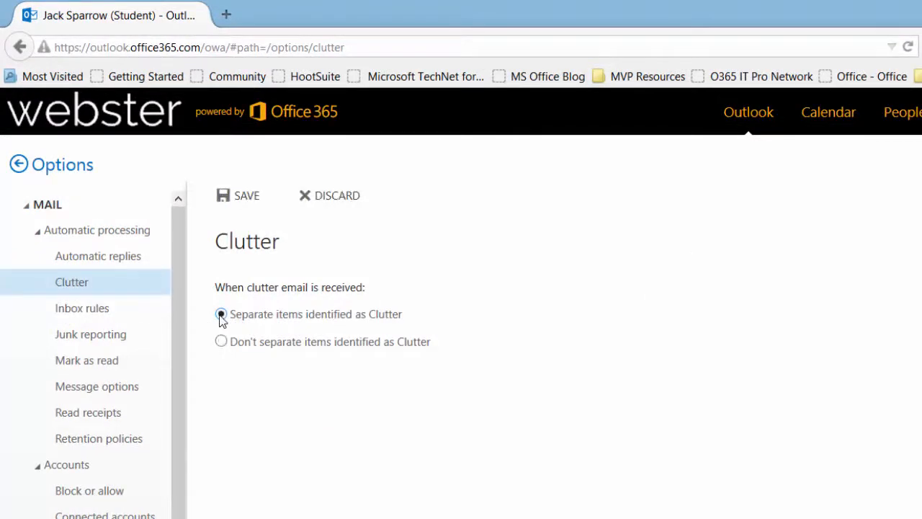
left_click(238, 196)
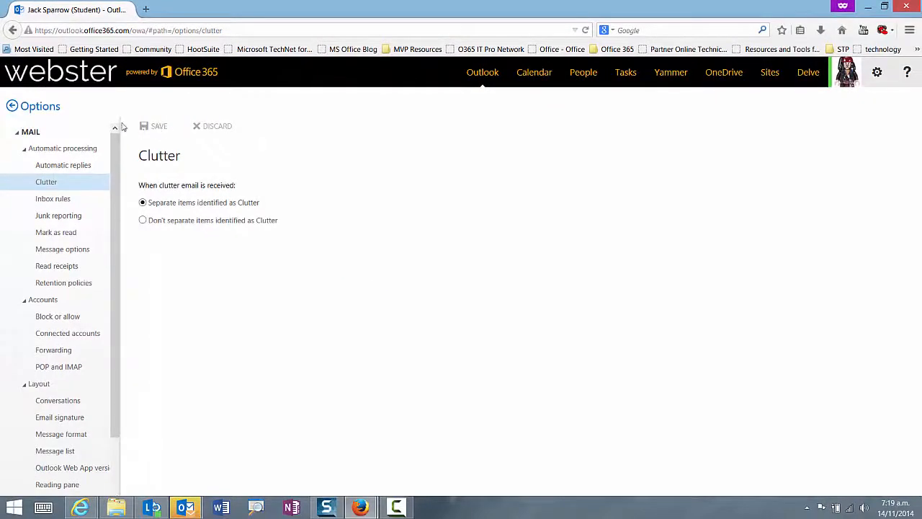
Step: Return to the inbox and read the Office 365 Team 'Meet your new cleaner inbox' message
left_click(11, 106)
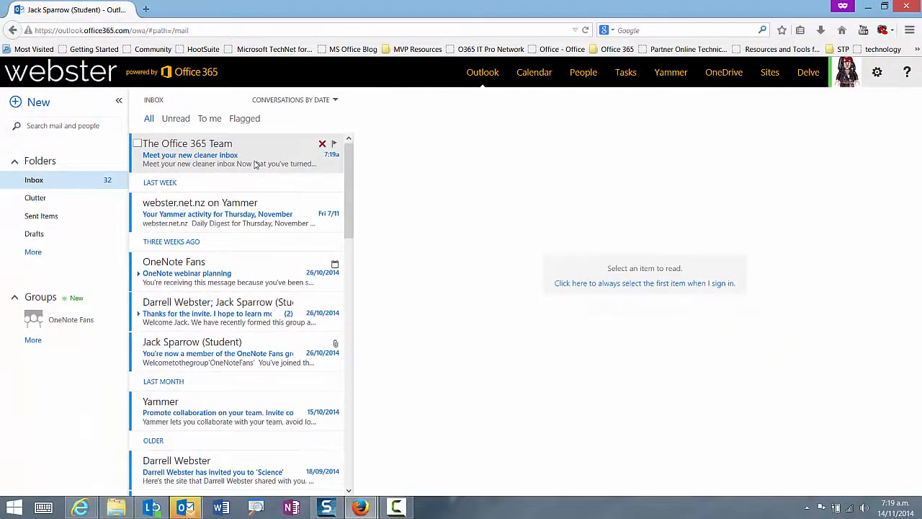
left_click(190, 154)
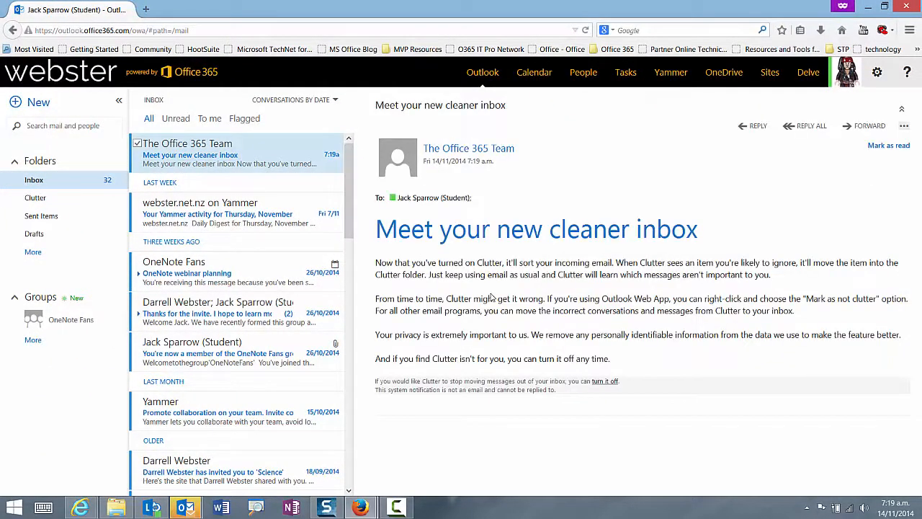
mouse_move(35, 199)
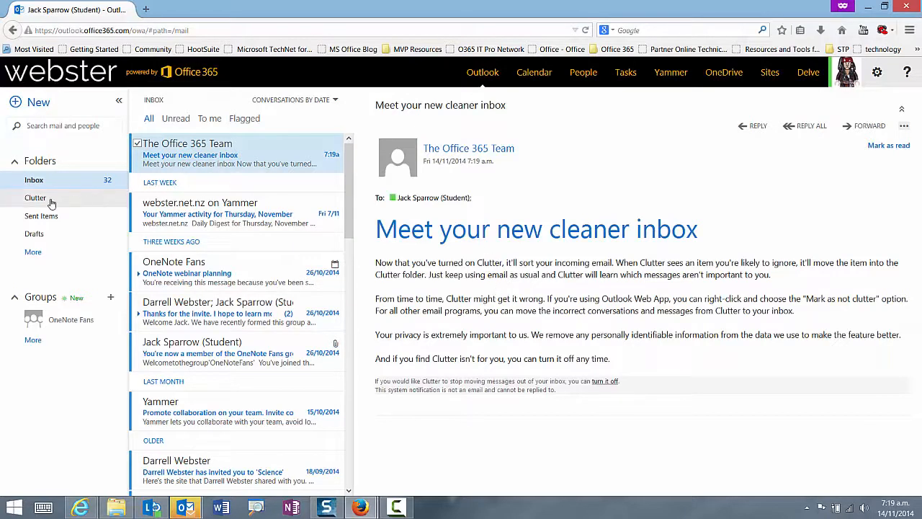
Step: View the new Clutter folder, which contains no items yet
left_click(35, 197)
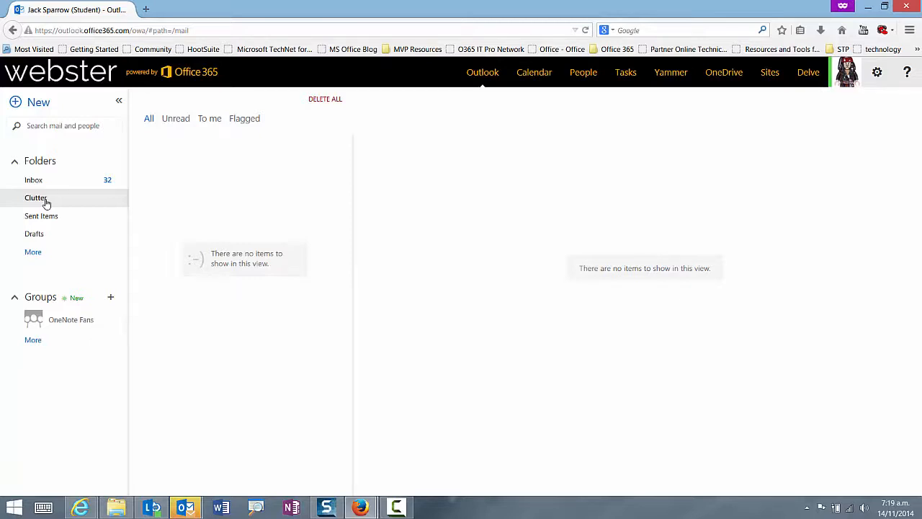
left_click(34, 198)
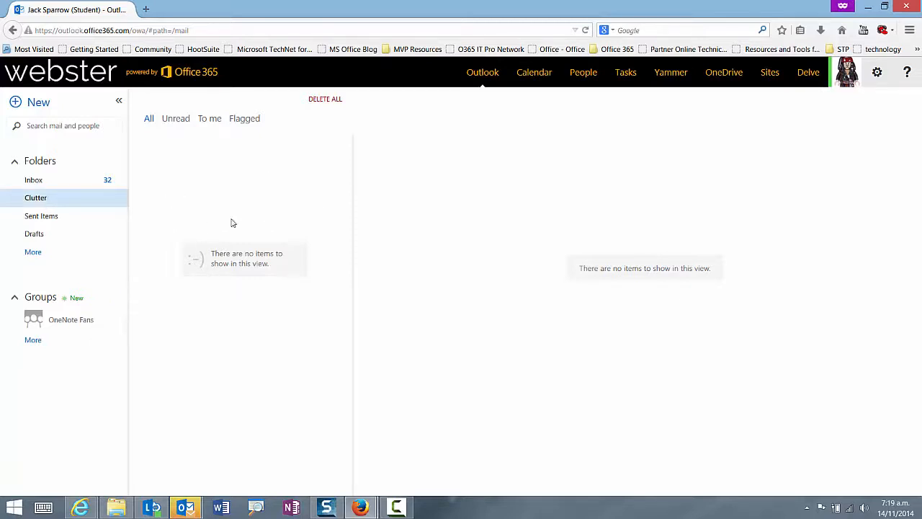
mouse_move(231, 211)
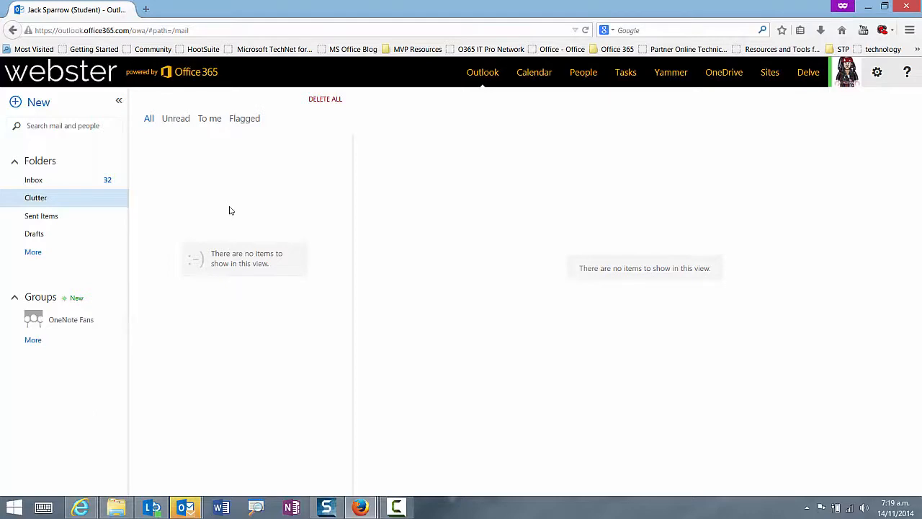
mouse_move(239, 210)
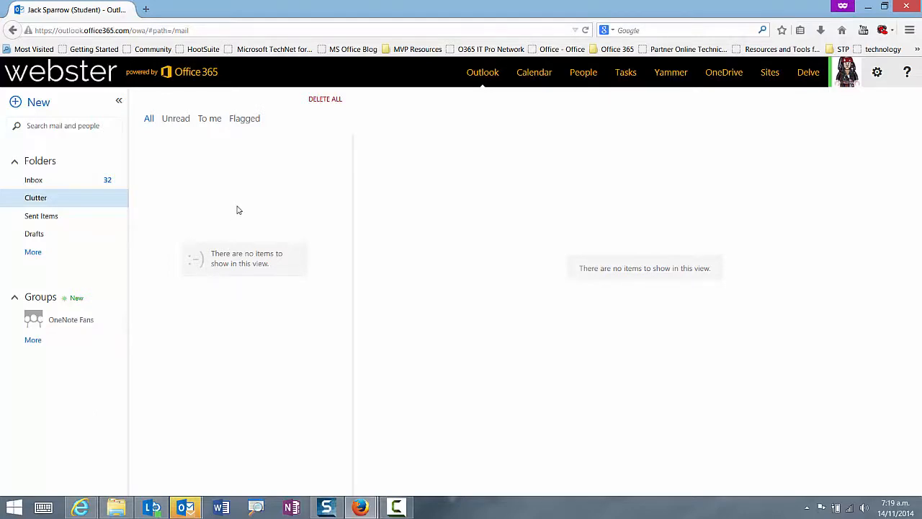
mouse_move(268, 211)
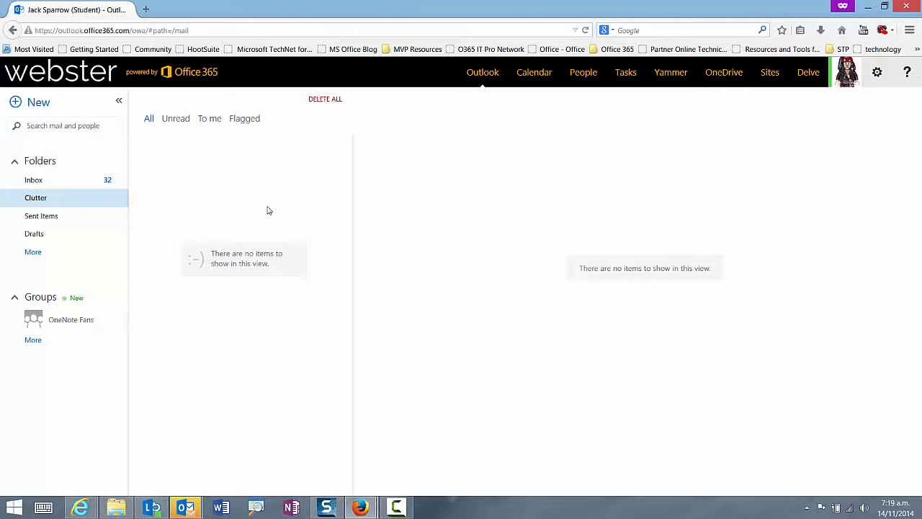
mouse_move(107, 179)
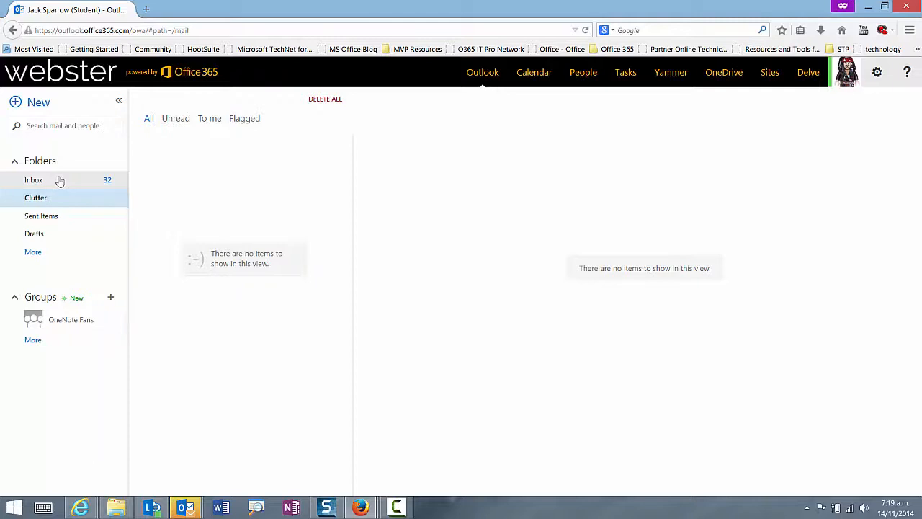
mouse_move(64, 184)
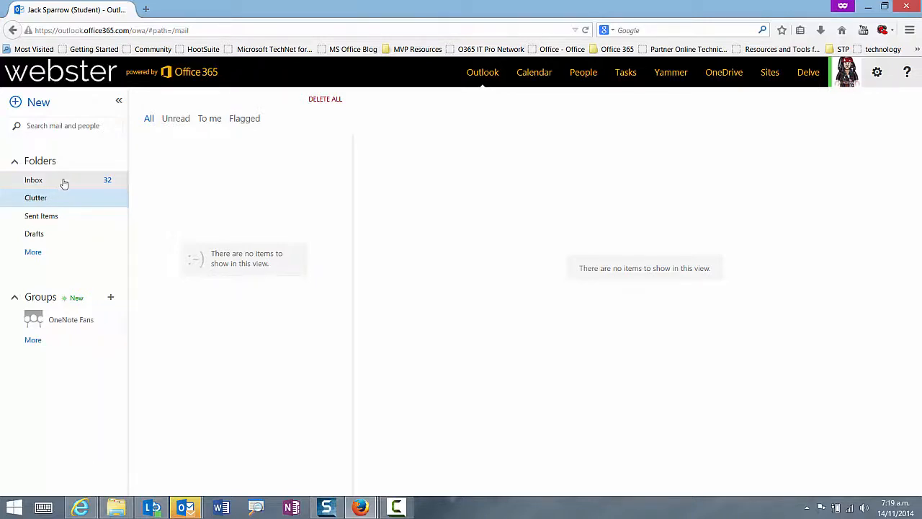